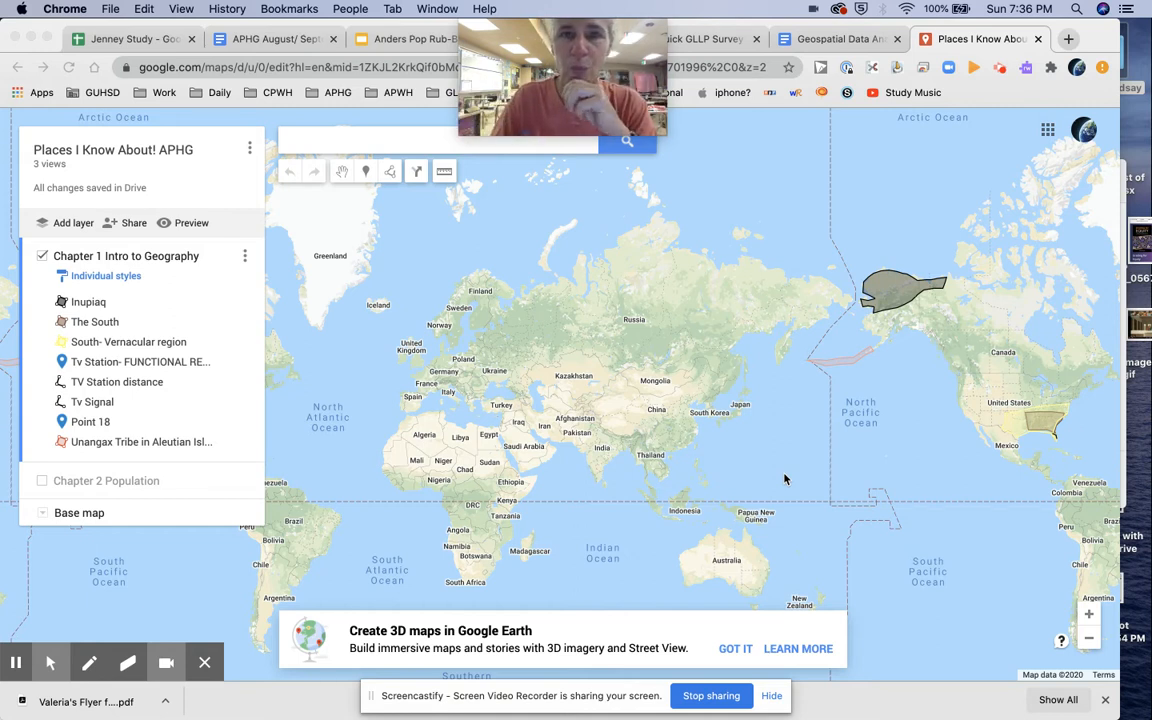
{"action": "mouse_move", "coordinate": [638, 507]}
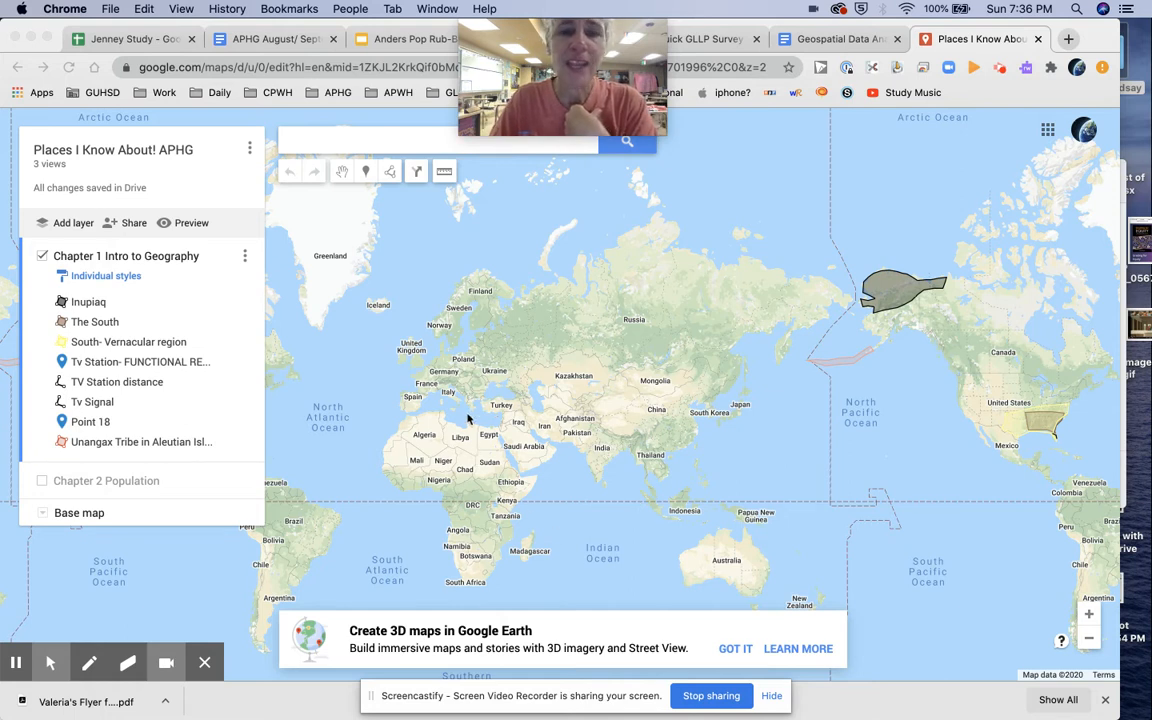
{"action": "mouse_move", "coordinate": [597, 325]}
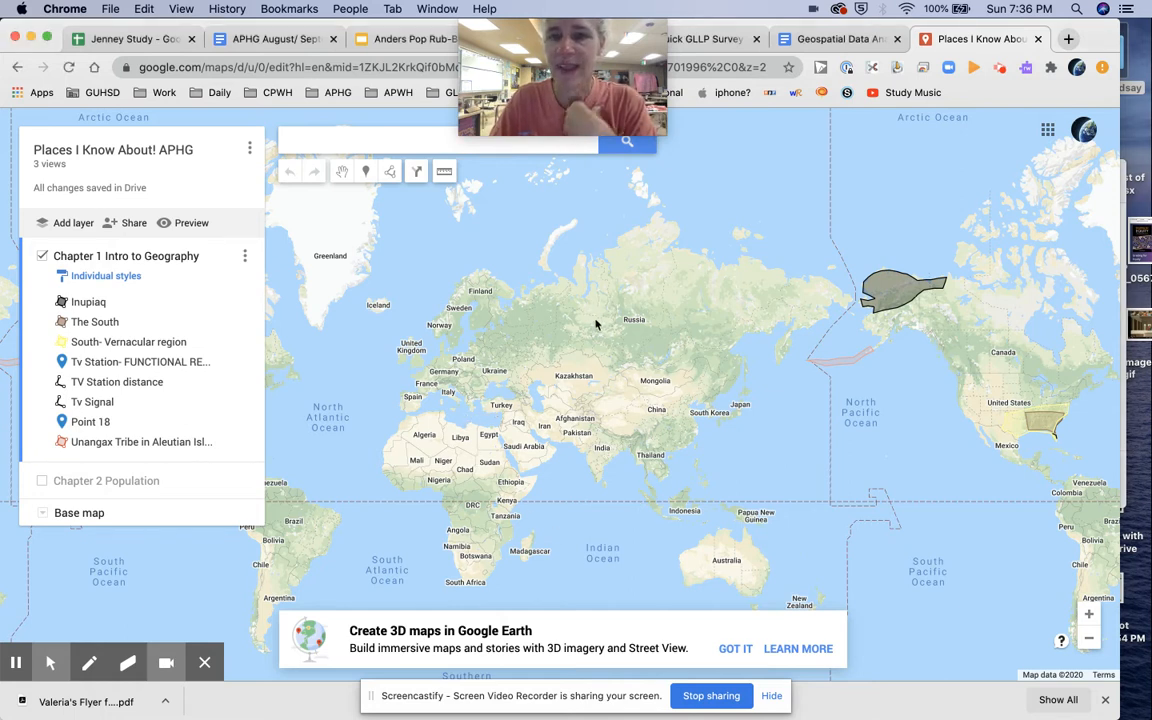
{"action": "mouse_move", "coordinate": [714, 359]}
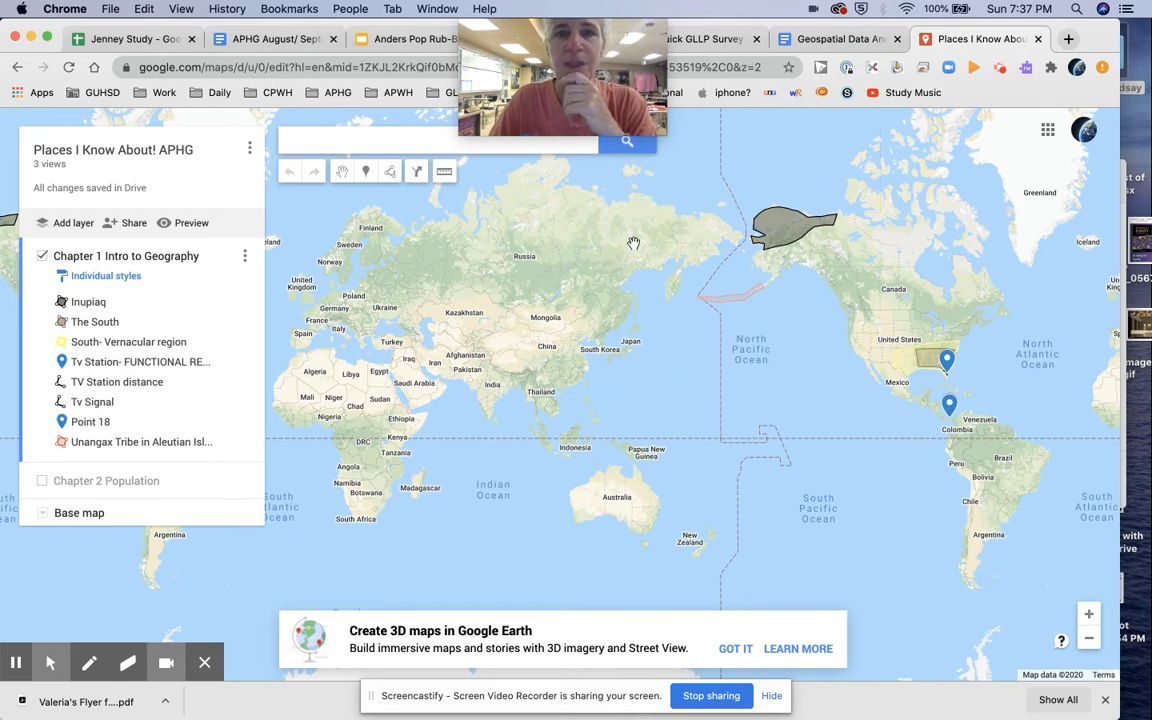
{"action": "mouse_move", "coordinate": [617, 247]}
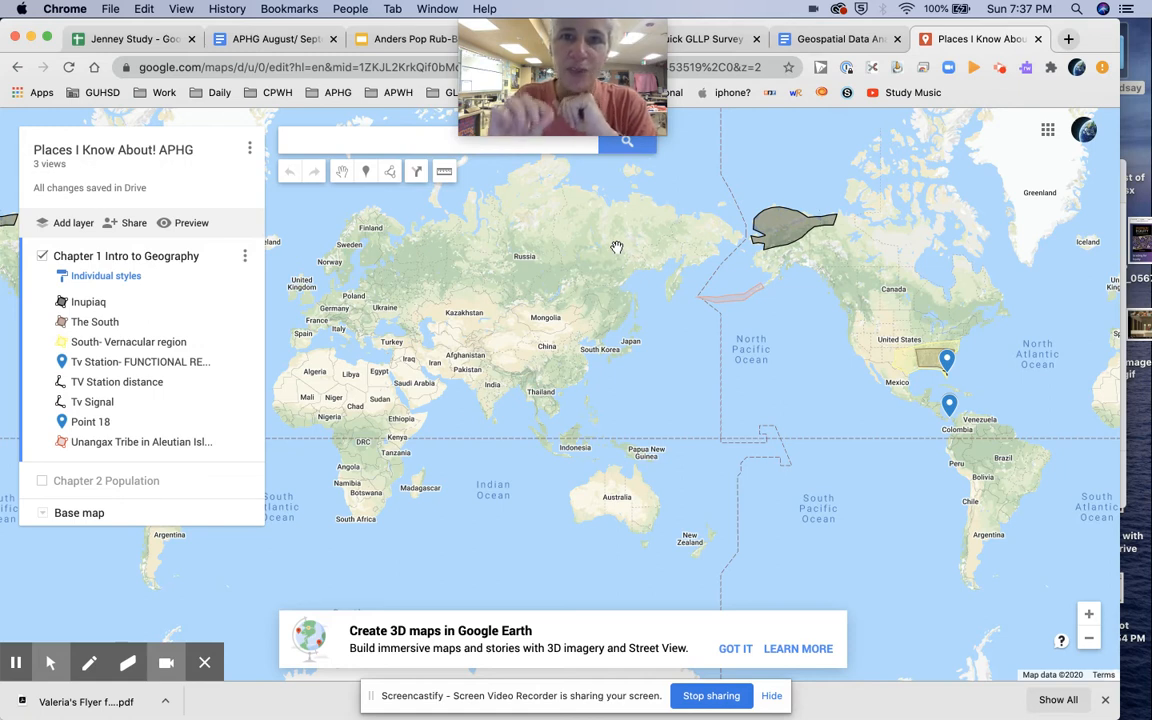
{"action": "mouse_move", "coordinate": [117, 381]}
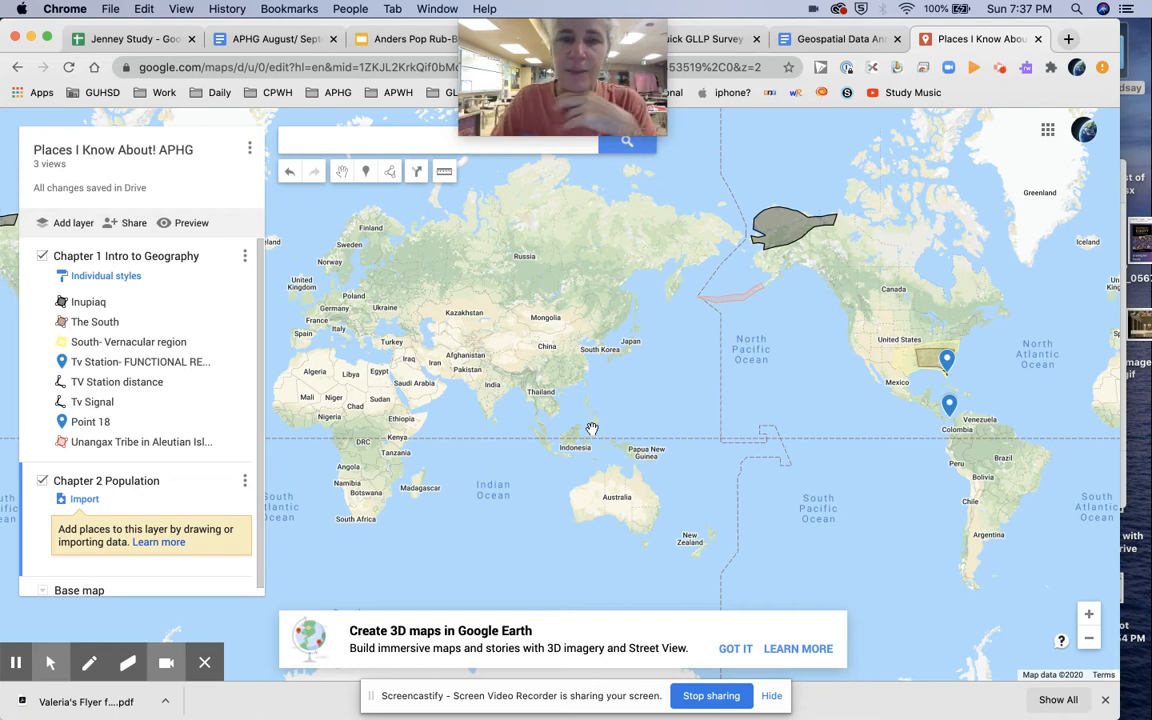
{"action": "mouse_move", "coordinate": [462, 225]}
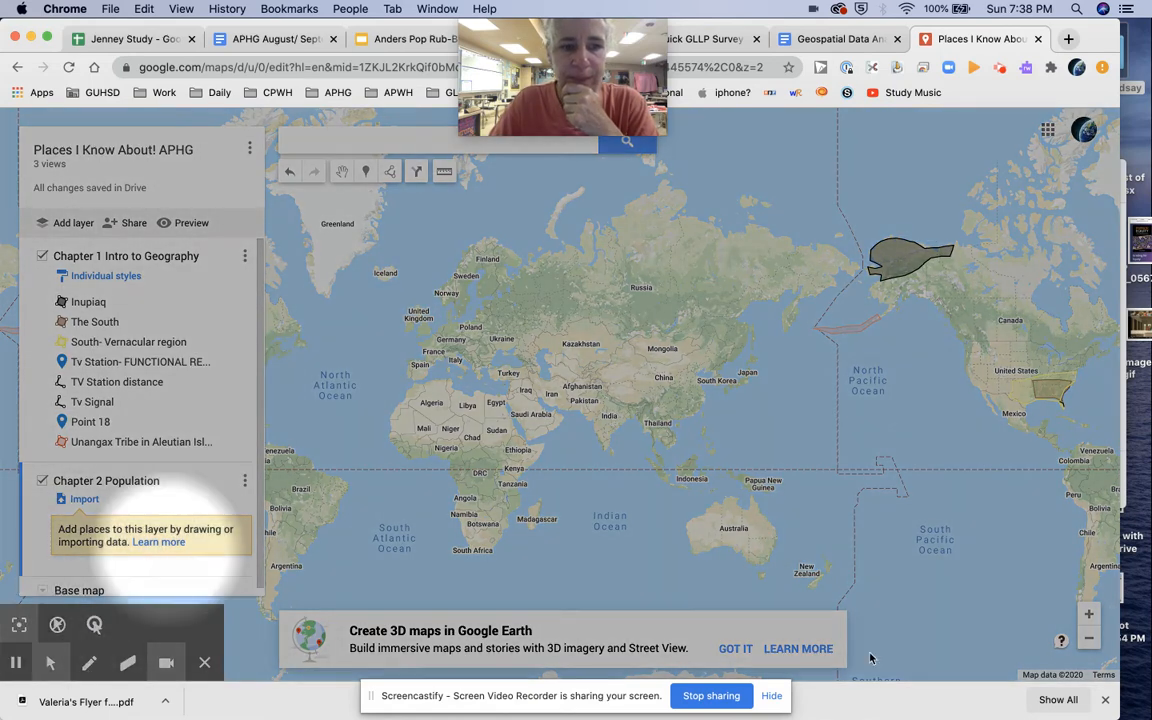
Zoom the map out to show Europe, Russia and Asia together
{"action": "left_click", "coordinate": [1089, 614]}
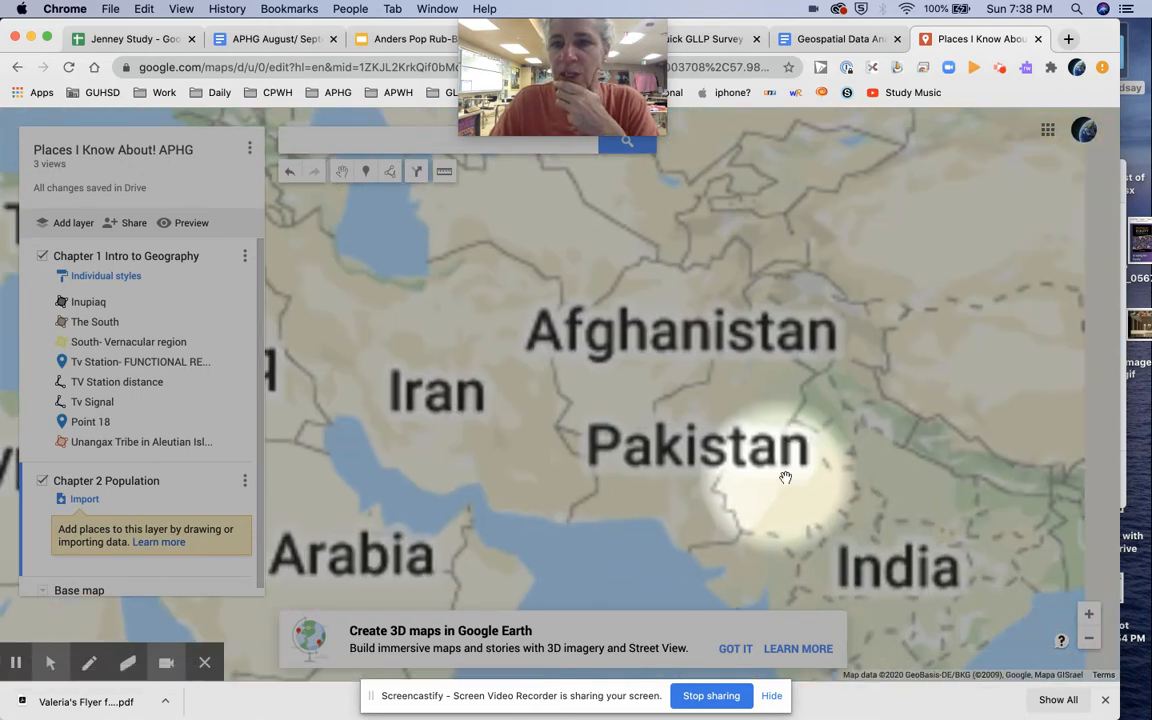
{"action": "left_click", "coordinate": [1089, 640]}
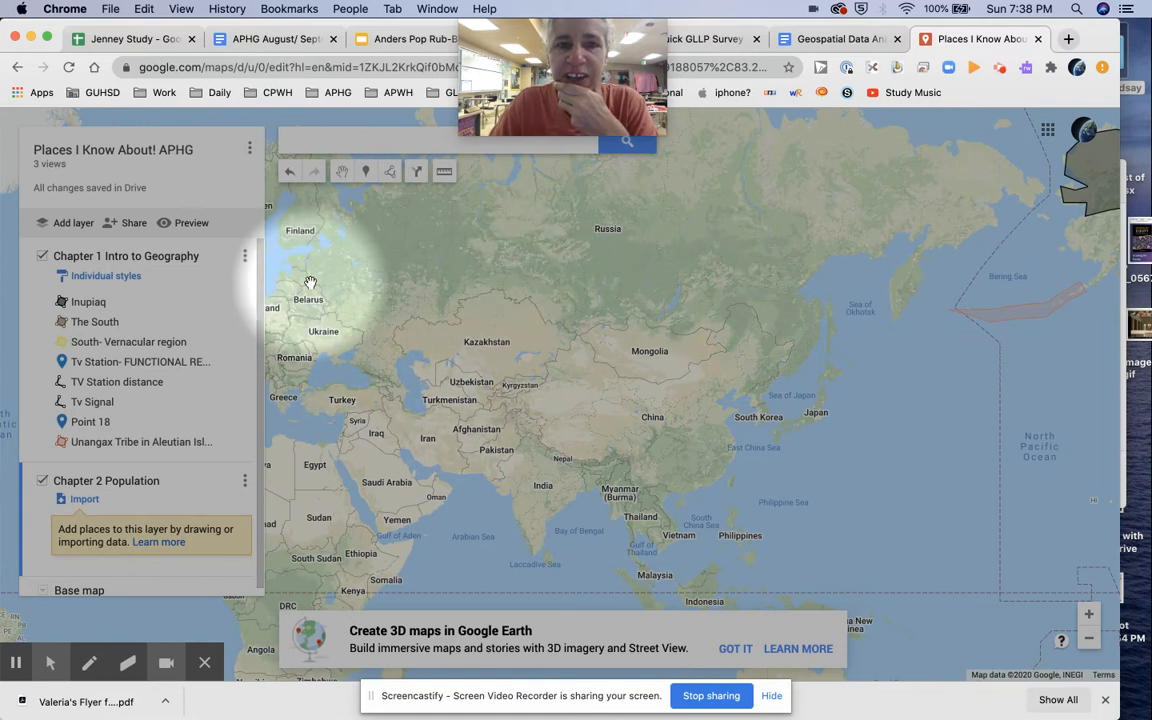
{"action": "mouse_move", "coordinate": [575, 247]}
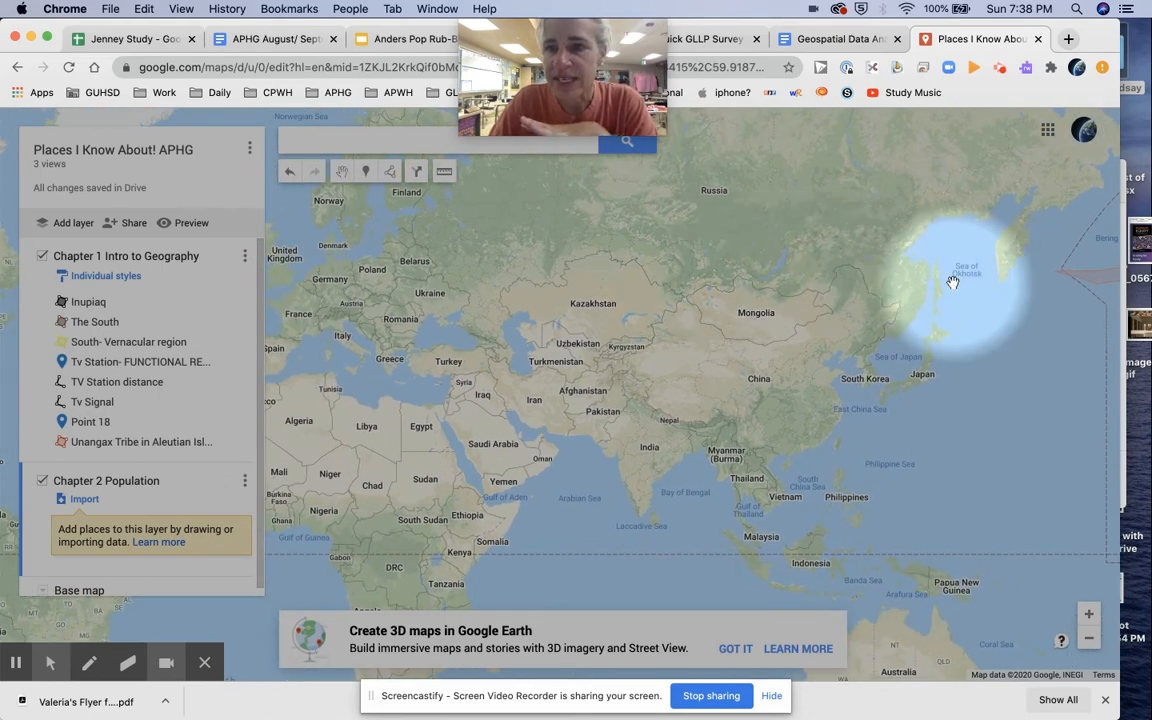
{"action": "mouse_move", "coordinate": [867, 415]}
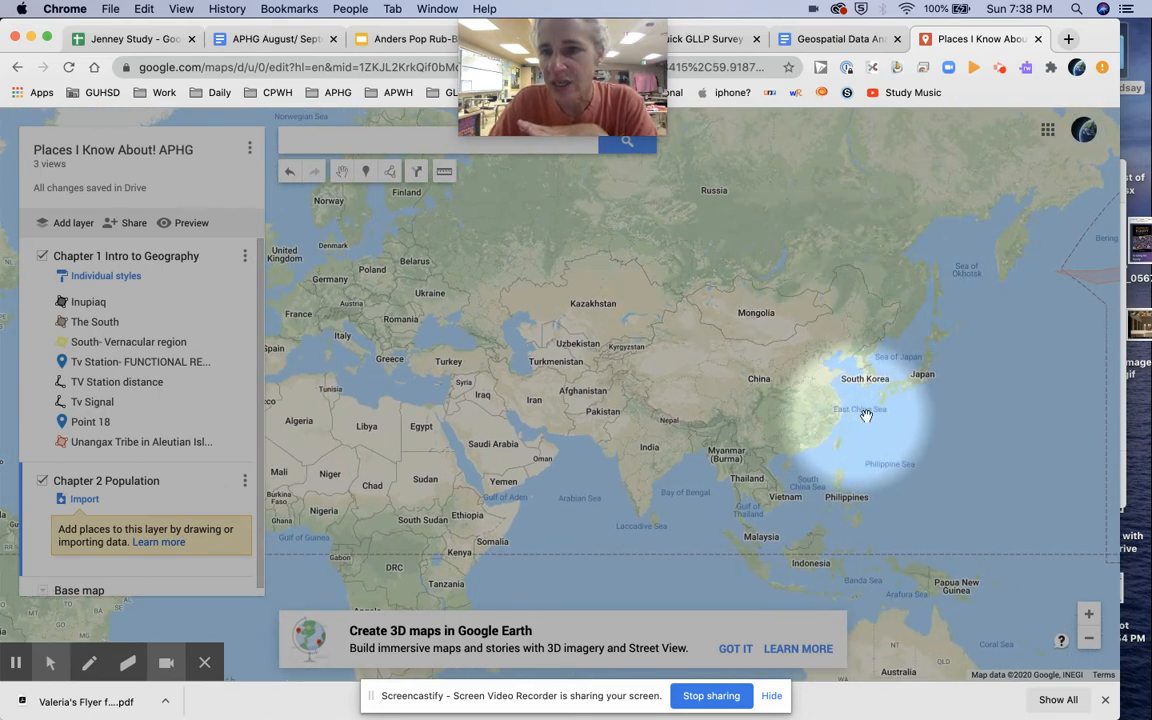
{"action": "mouse_move", "coordinate": [747, 430]}
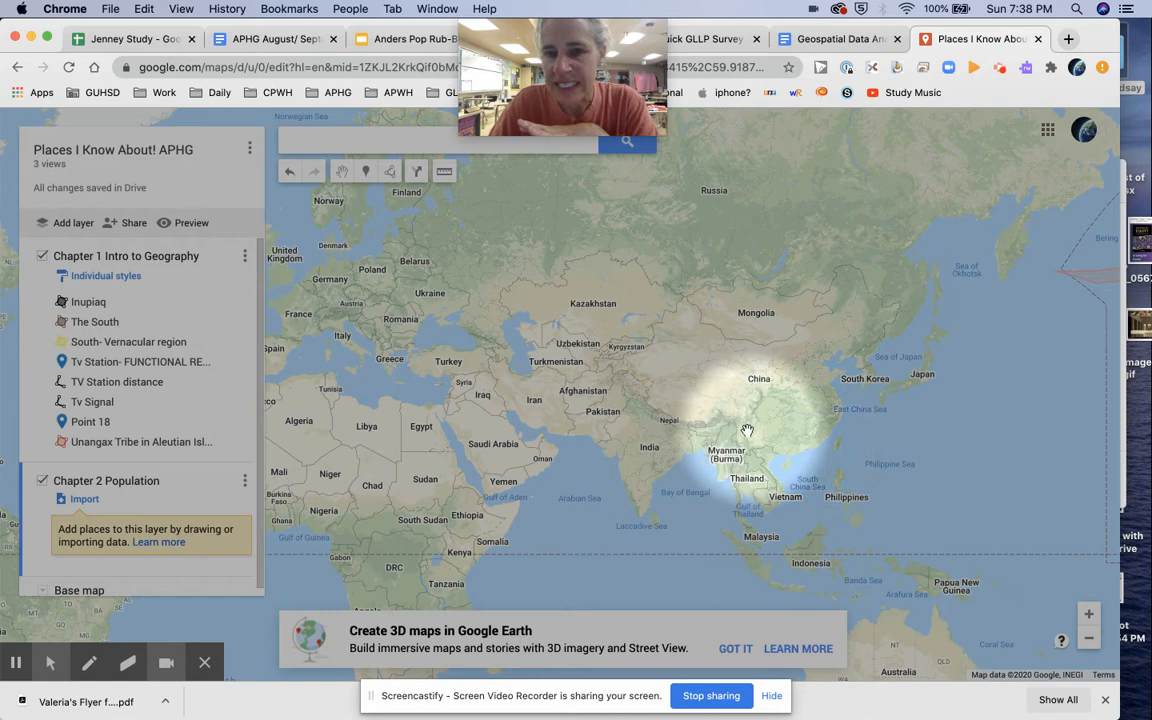
{"action": "mouse_move", "coordinate": [960, 555]}
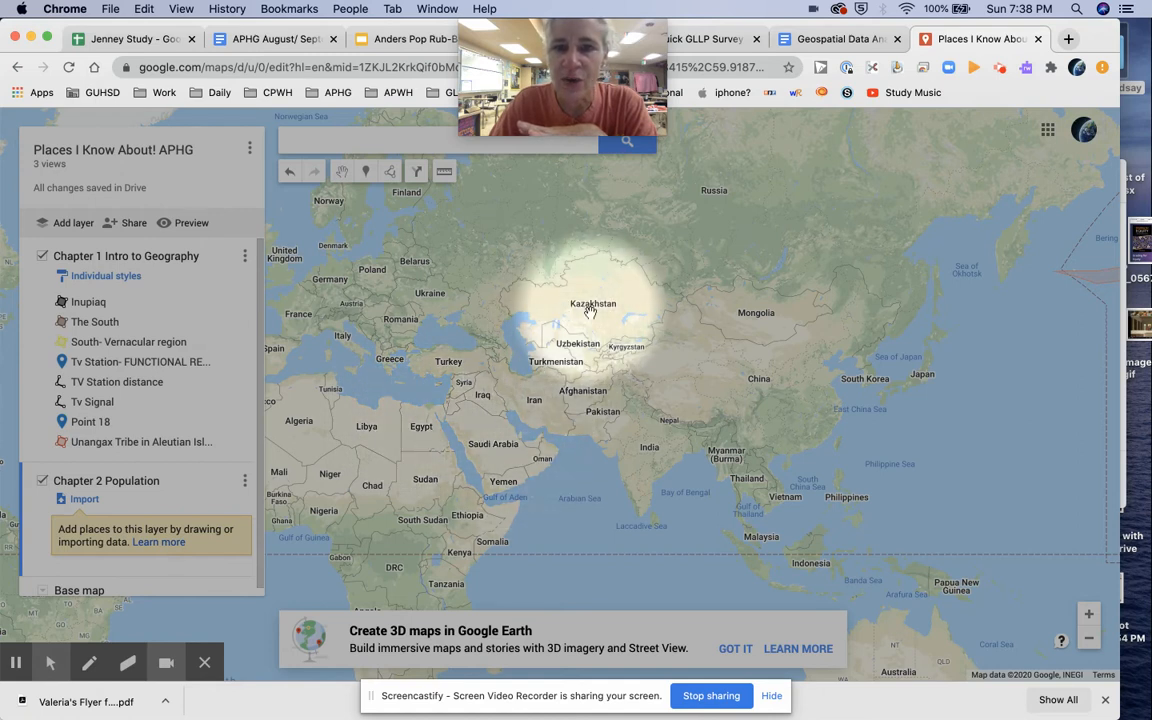
{"action": "mouse_move", "coordinate": [610, 335]}
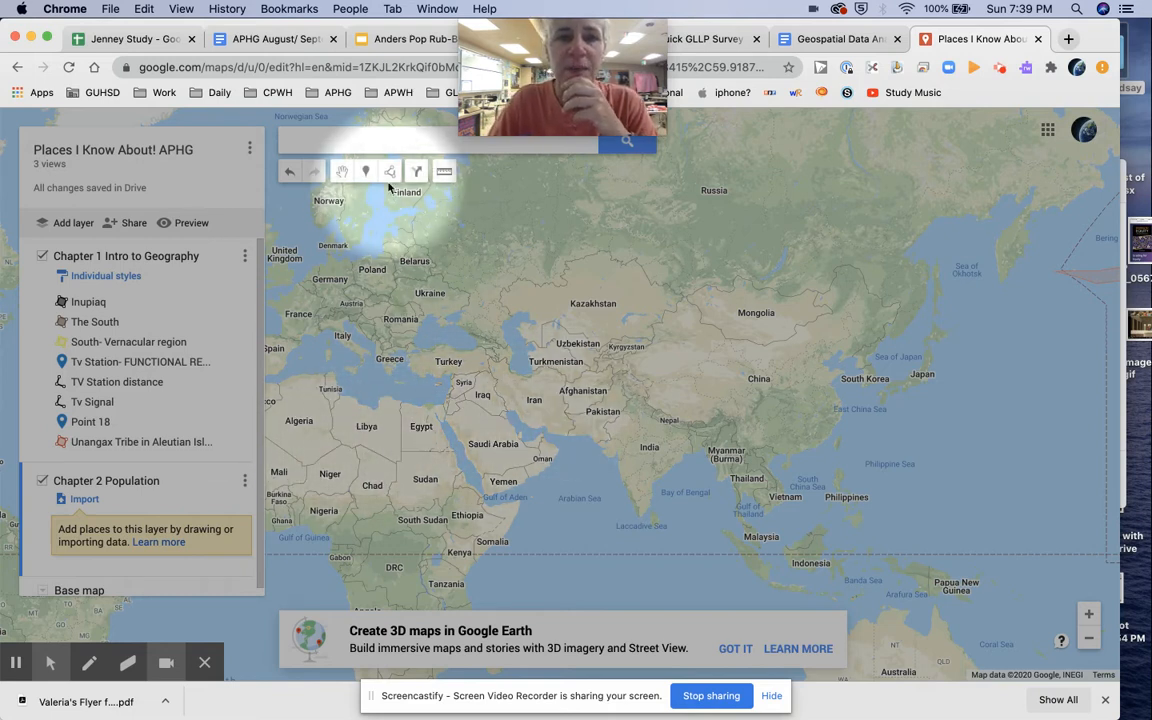
{"action": "mouse_move", "coordinate": [390, 171]}
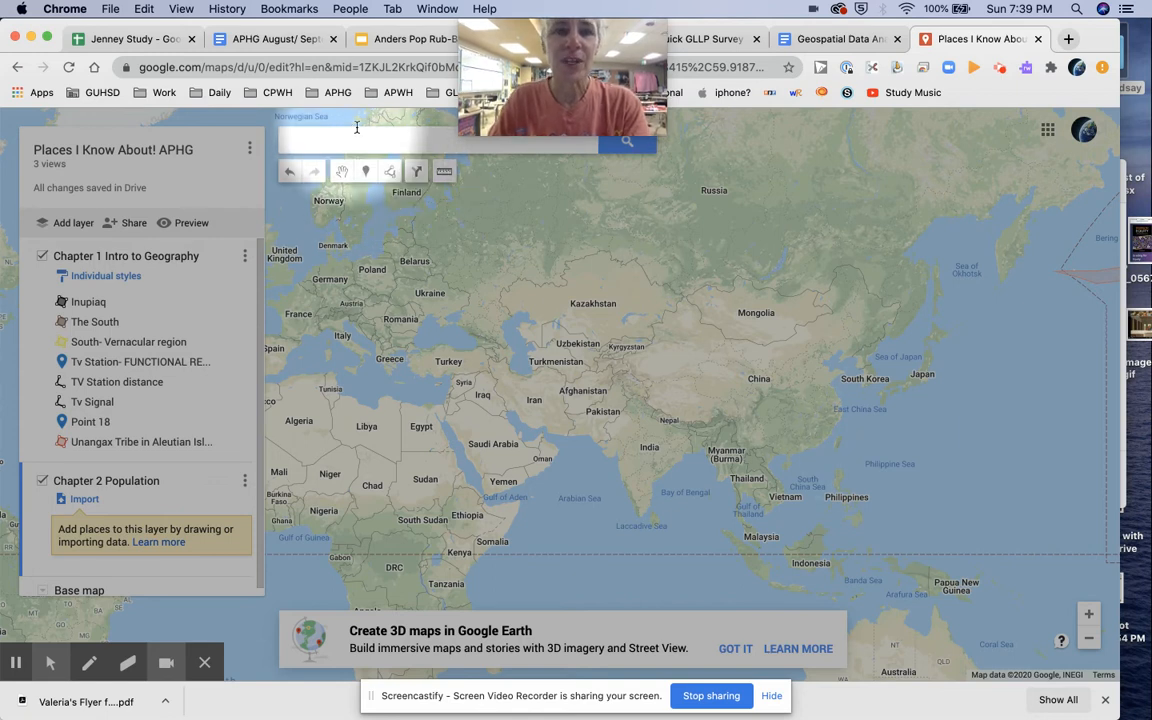
Start drawing a new shape for East Asia in the Chapter 2 Population layer
{"action": "left_click", "coordinate": [417, 170]}
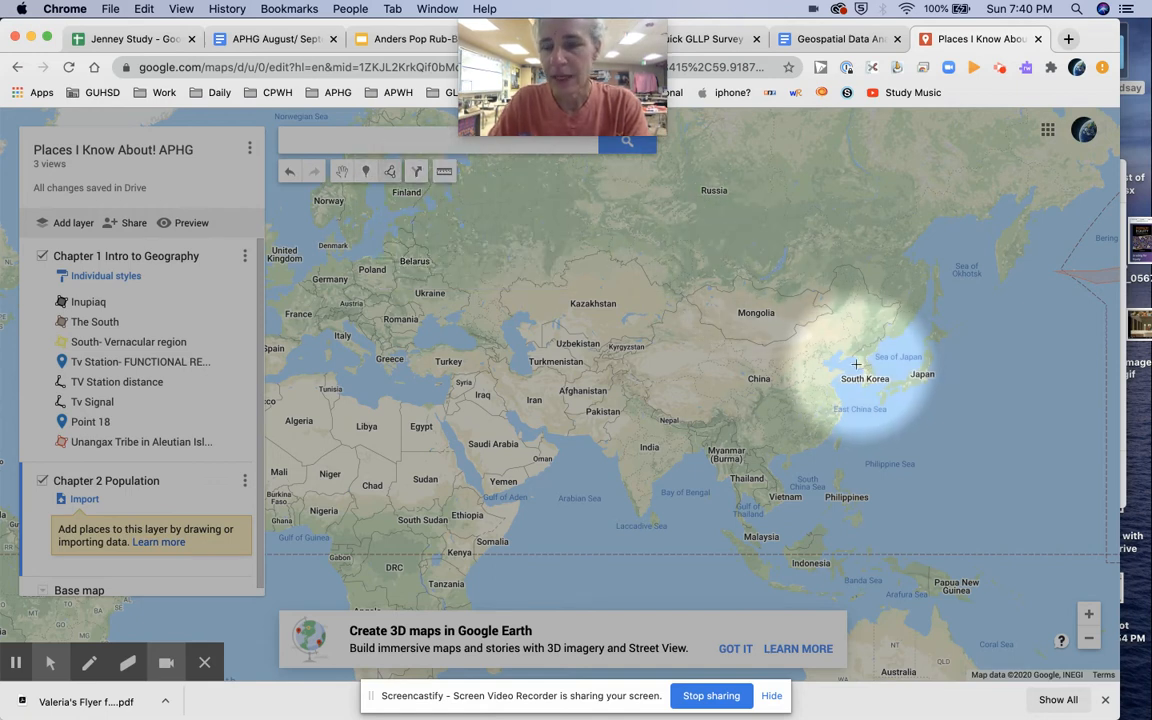
{"action": "mouse_move", "coordinate": [855, 363]}
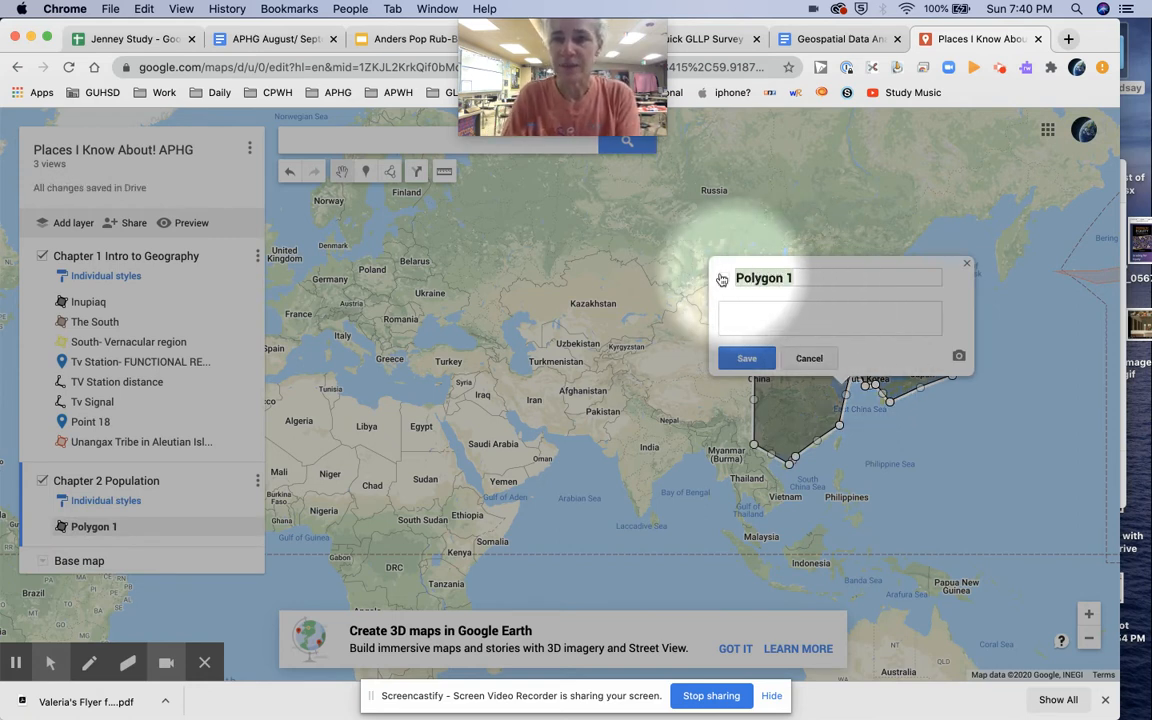
Name the polygon 'East Asia' with description 'most populated region - 2 billion people' and save
{"action": "type", "text": "East Asi"}
{"action": "left_click", "coordinate": [830, 319]}
{"action": "type", "text": "Most popul"}
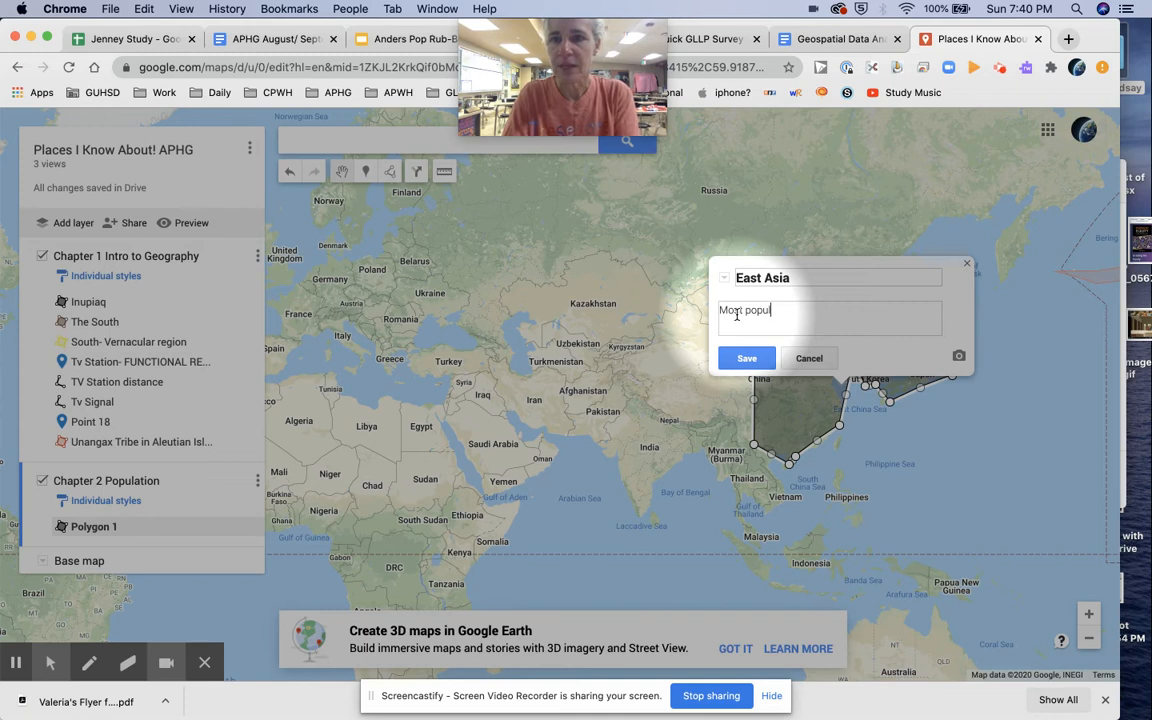
{"action": "type", "text": "ated"}
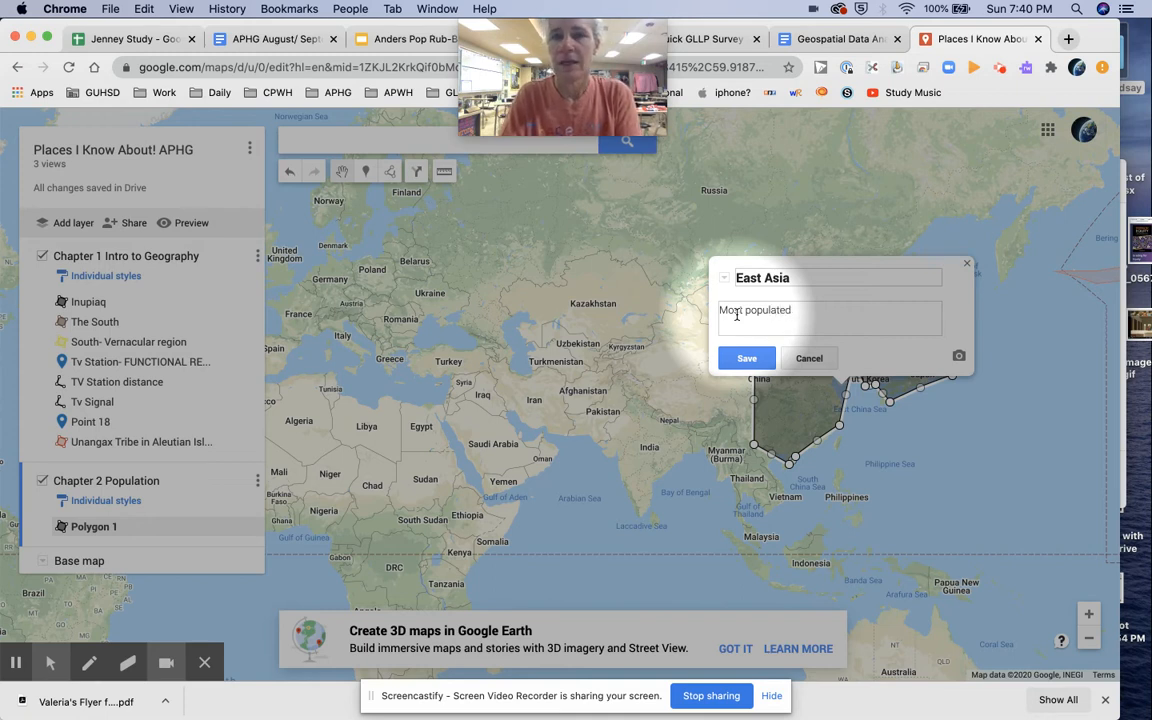
{"action": "type", "text": "region"}
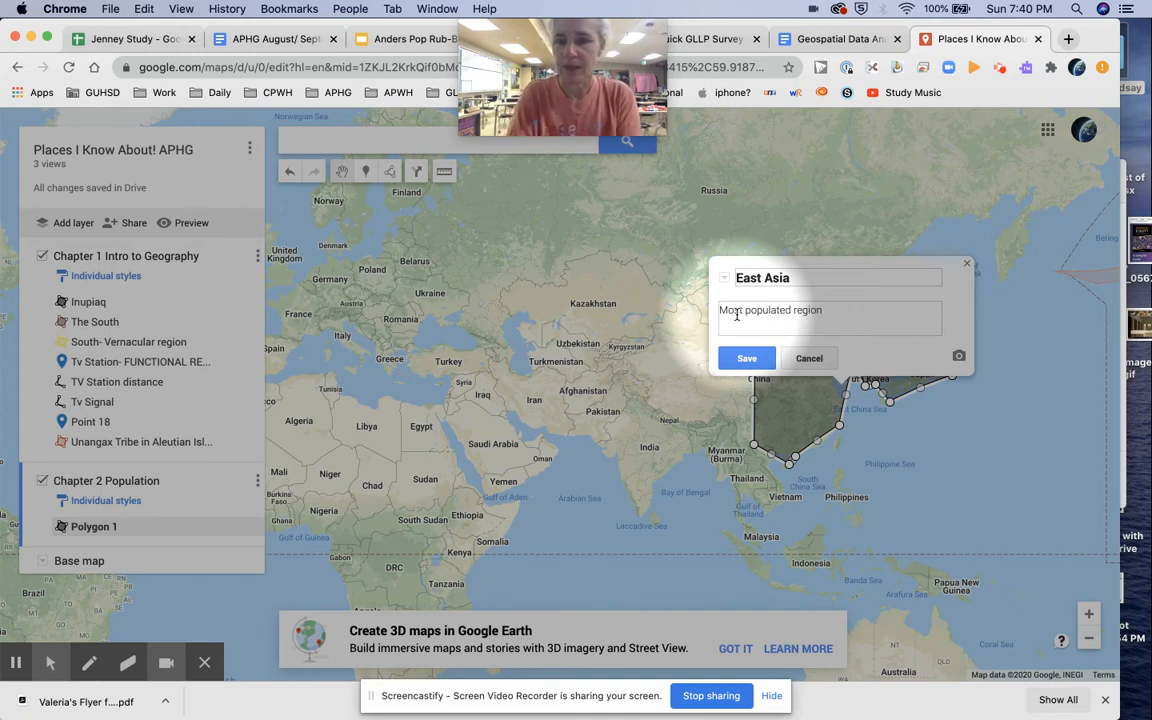
{"action": "type", "text": "-"}
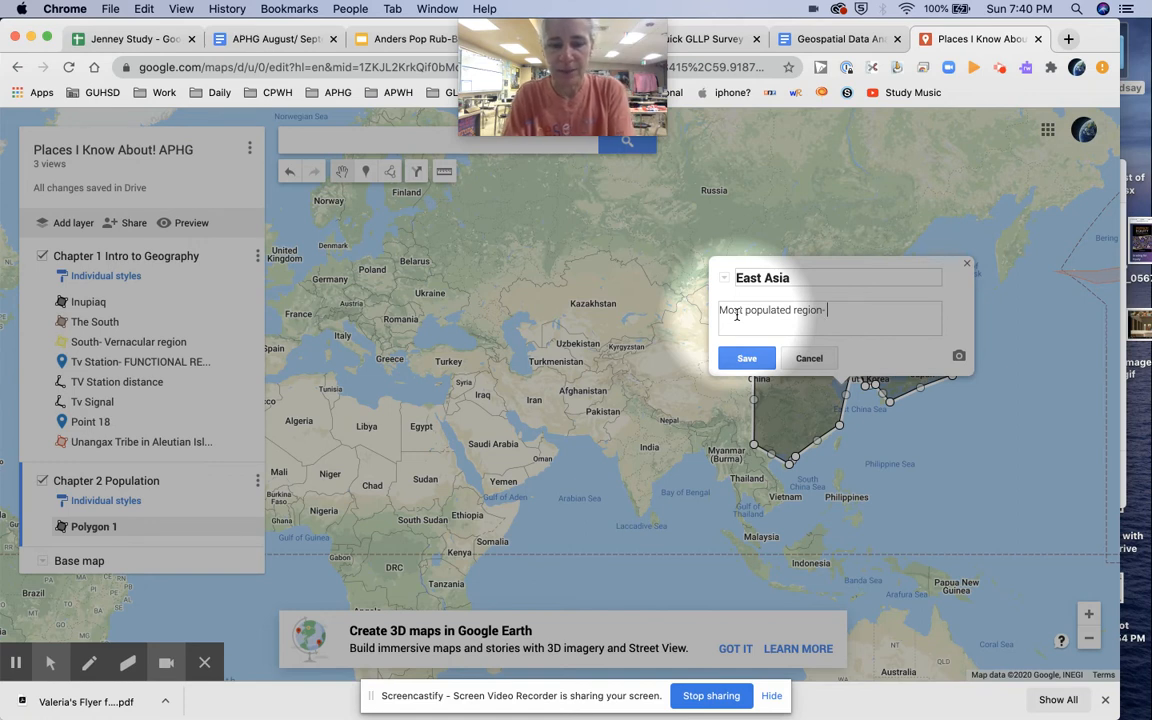
{"action": "type", "text": "1.5 bi"}
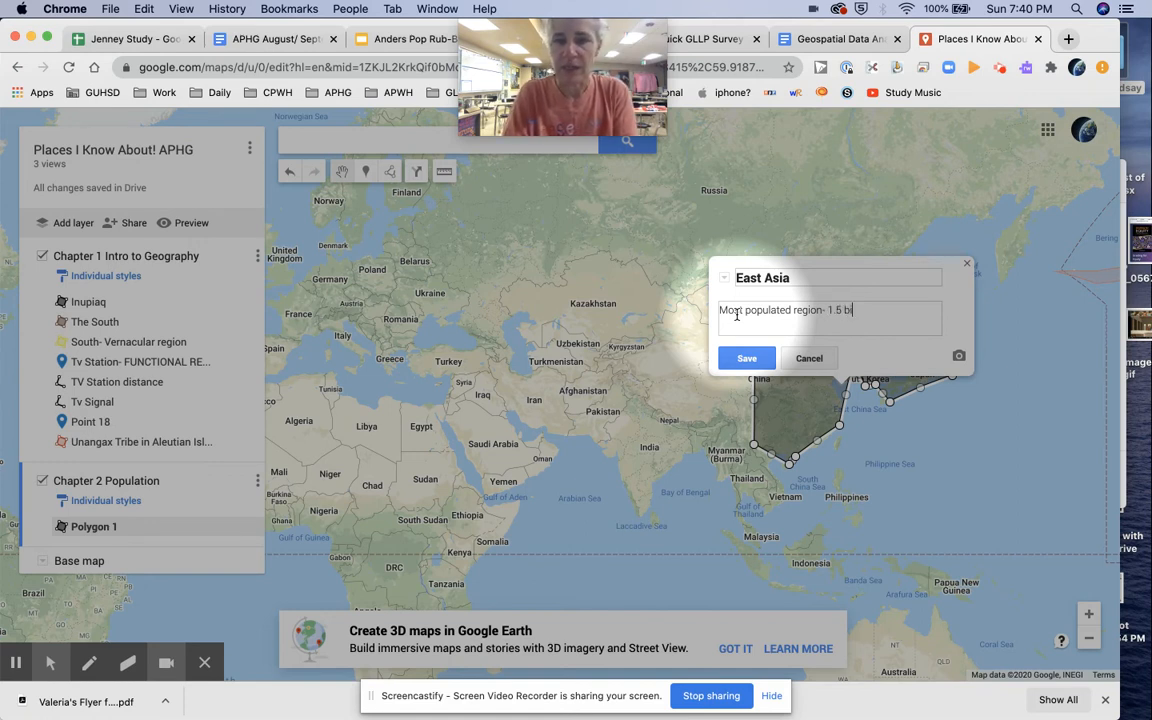
{"action": "key", "text": "Backspace"}
{"action": "type", "text": "2"}
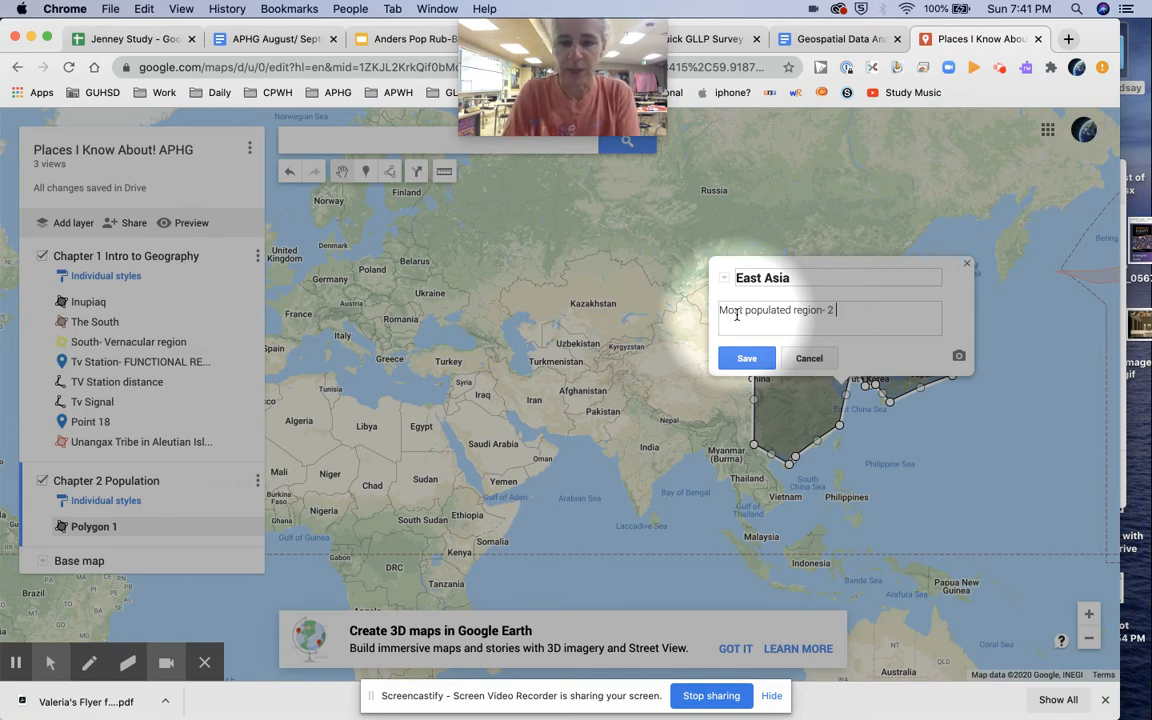
{"action": "type", "text": "billion"}
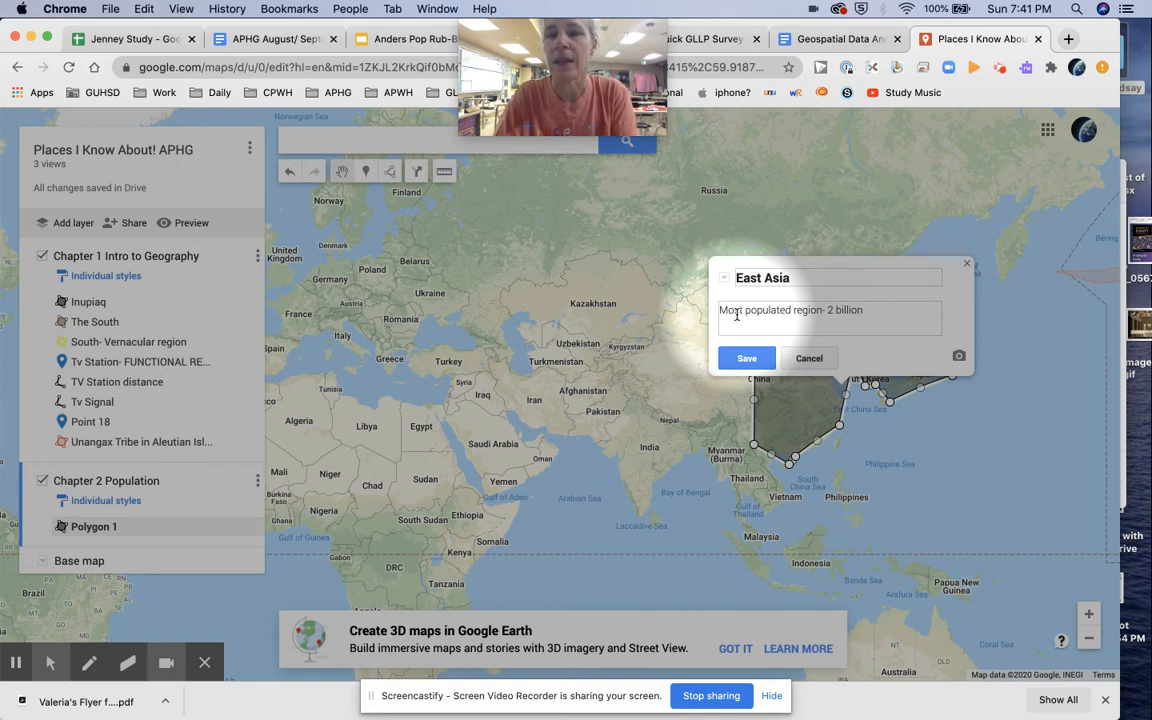
{"action": "type", "text": "people"}
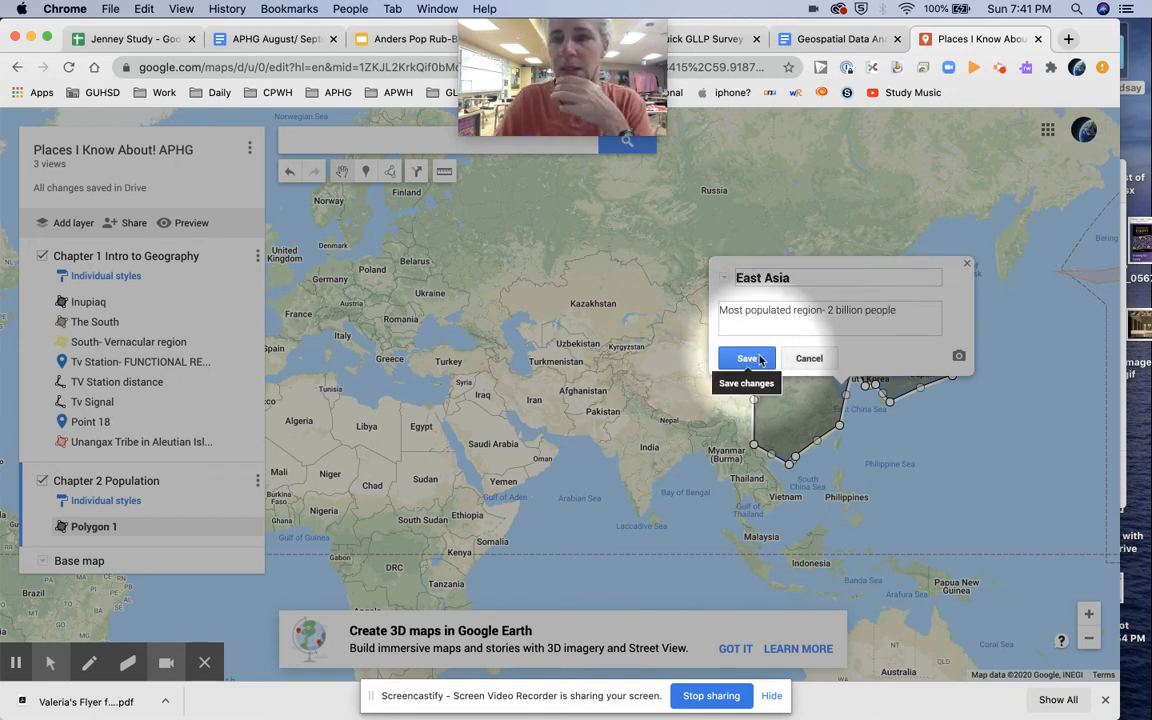
{"action": "left_click", "coordinate": [748, 358]}
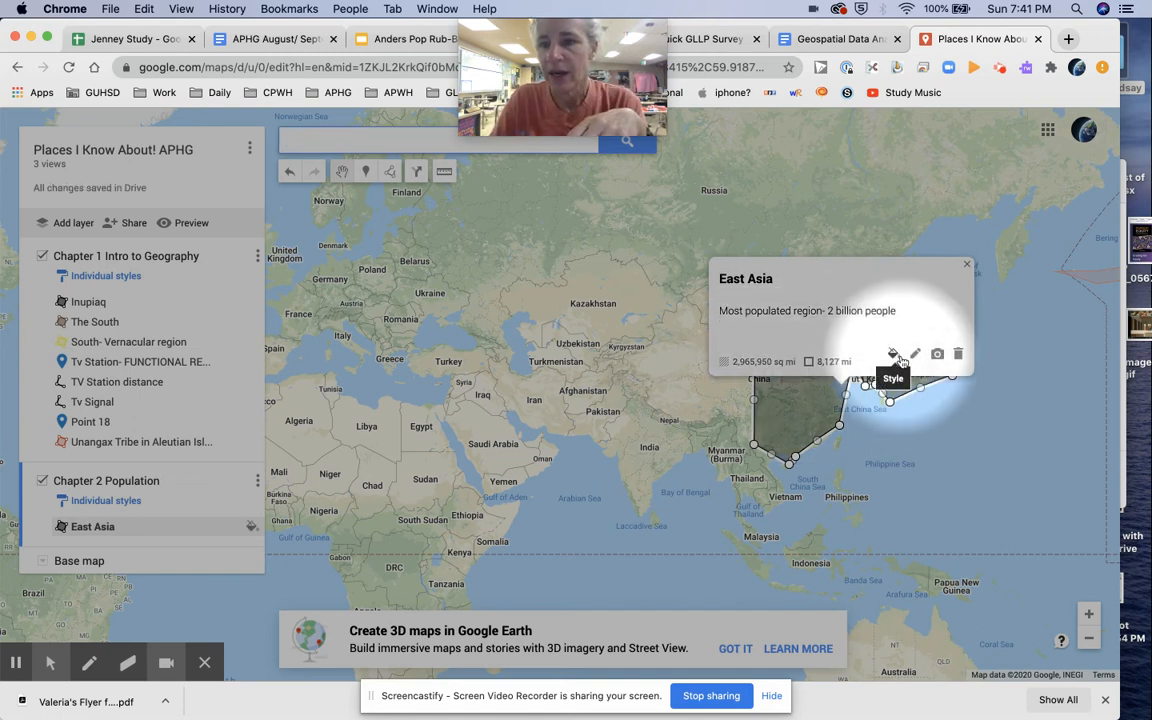
Set the East Asia polygon's fill colour to red
{"action": "left_click", "coordinate": [893, 354]}
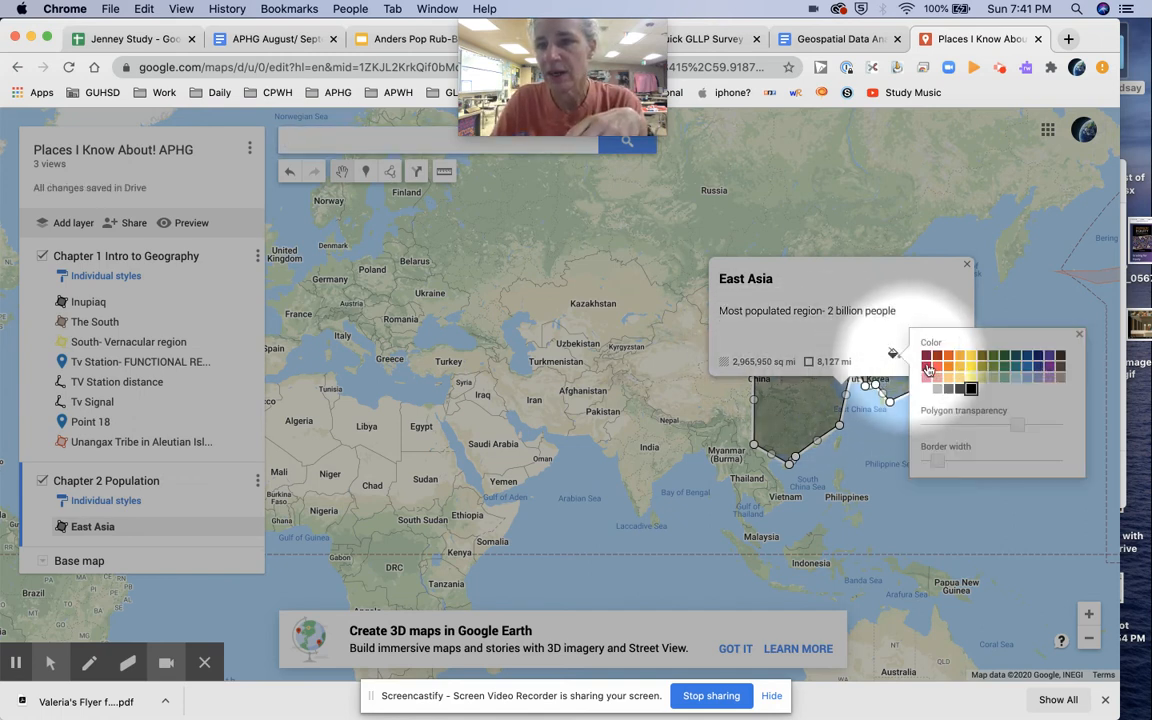
{"action": "left_click", "coordinate": [926, 358]}
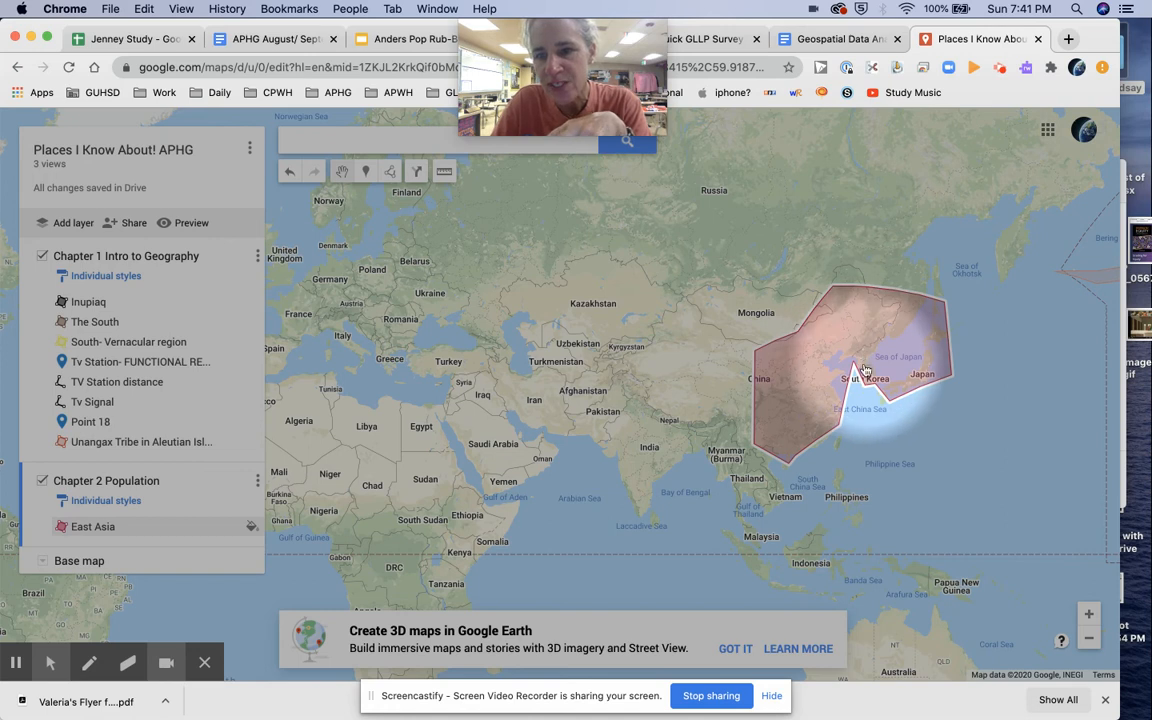
{"action": "mouse_move", "coordinate": [863, 360]}
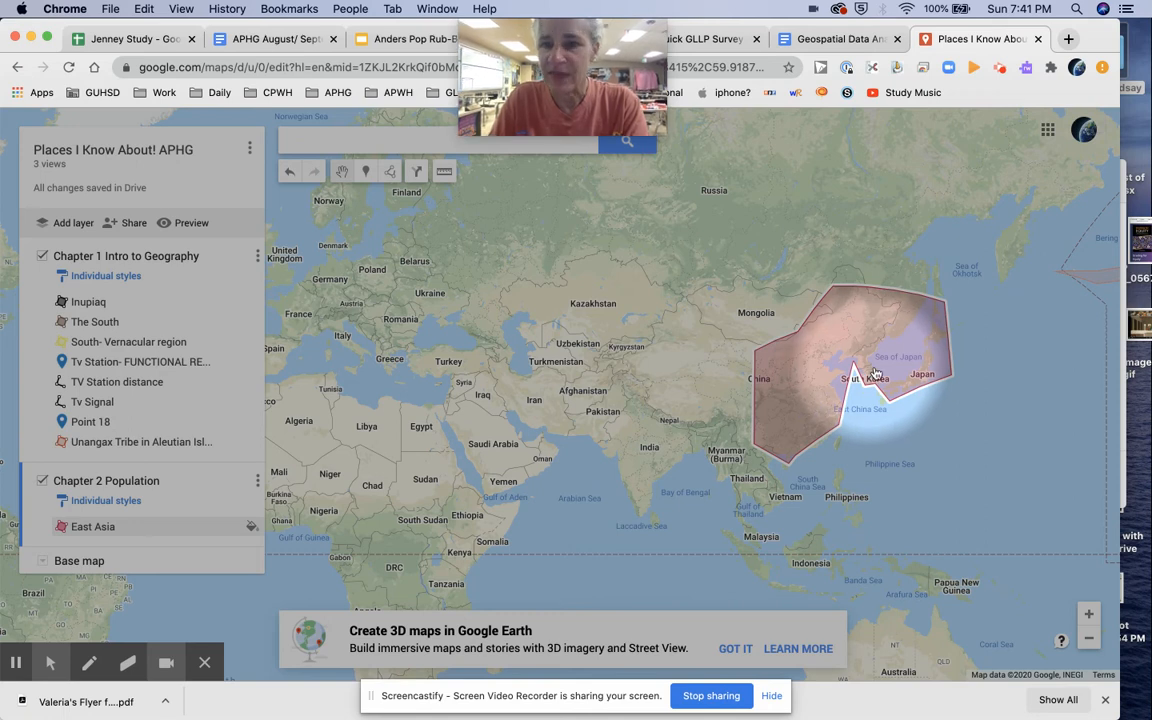
{"action": "mouse_move", "coordinate": [868, 388]}
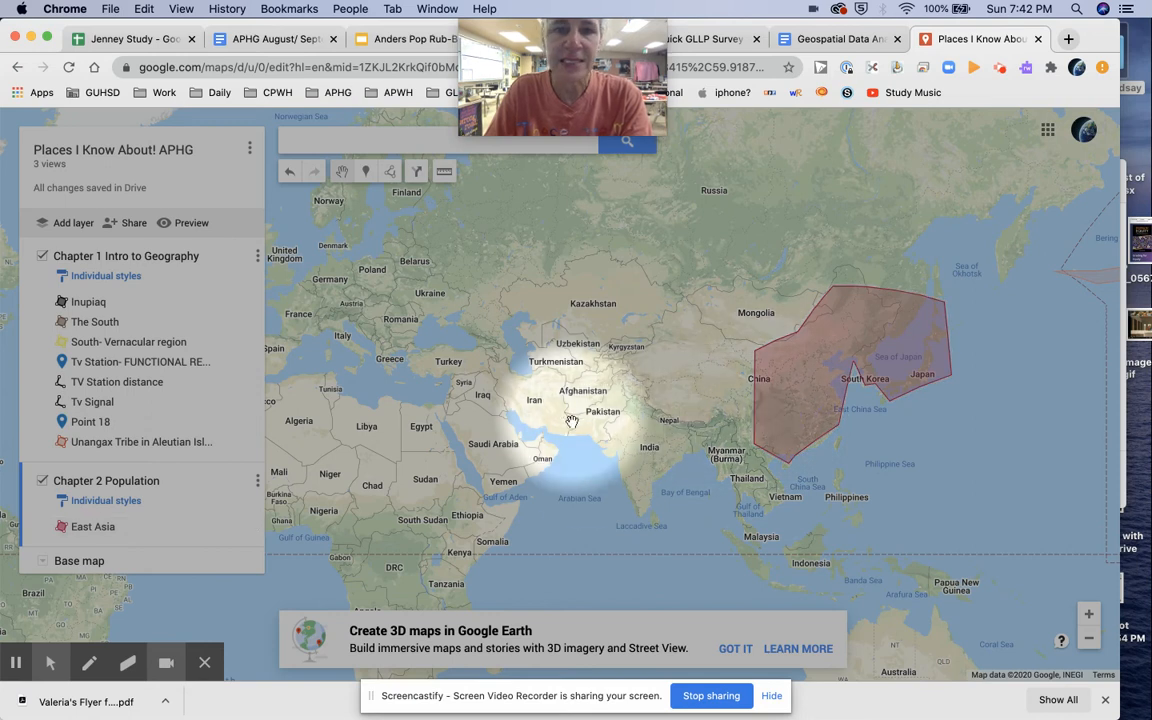
{"action": "mouse_move", "coordinate": [106, 500]}
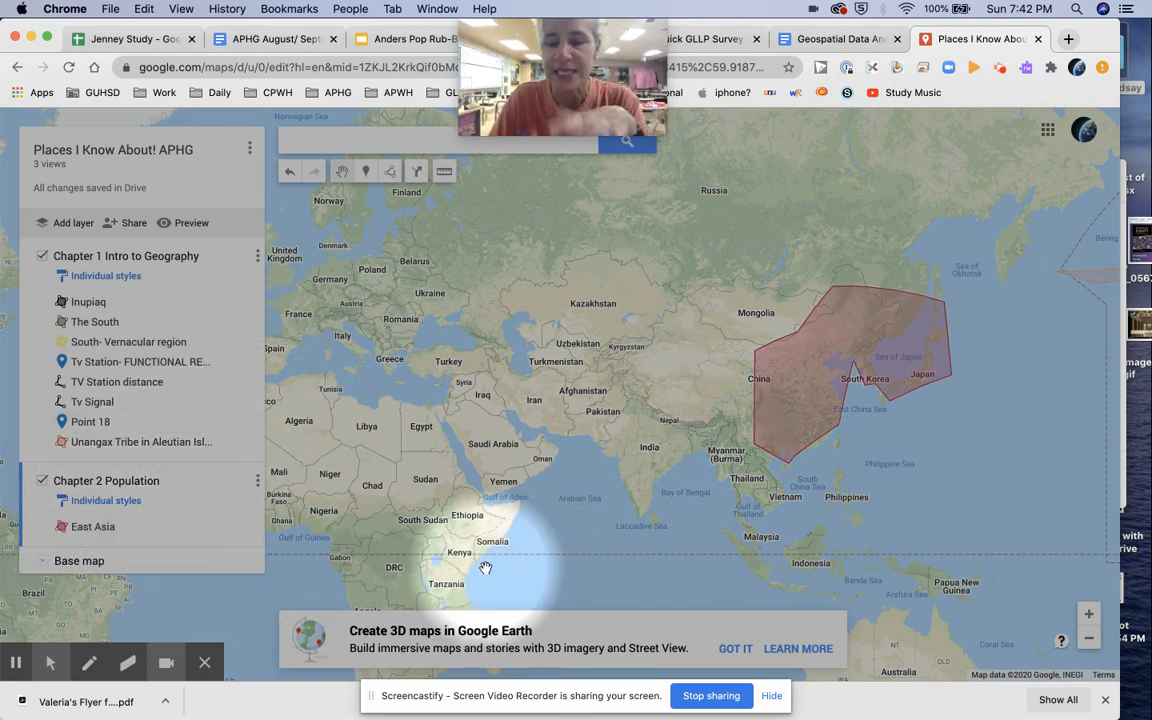
{"action": "mouse_move", "coordinate": [635, 572]}
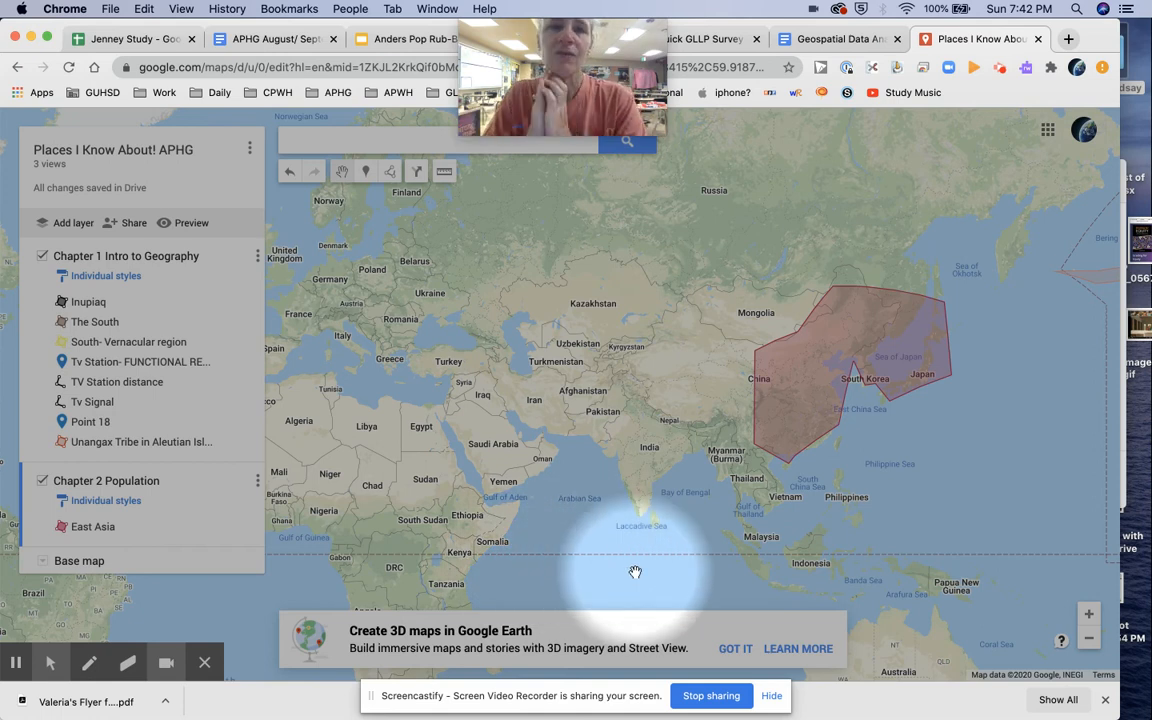